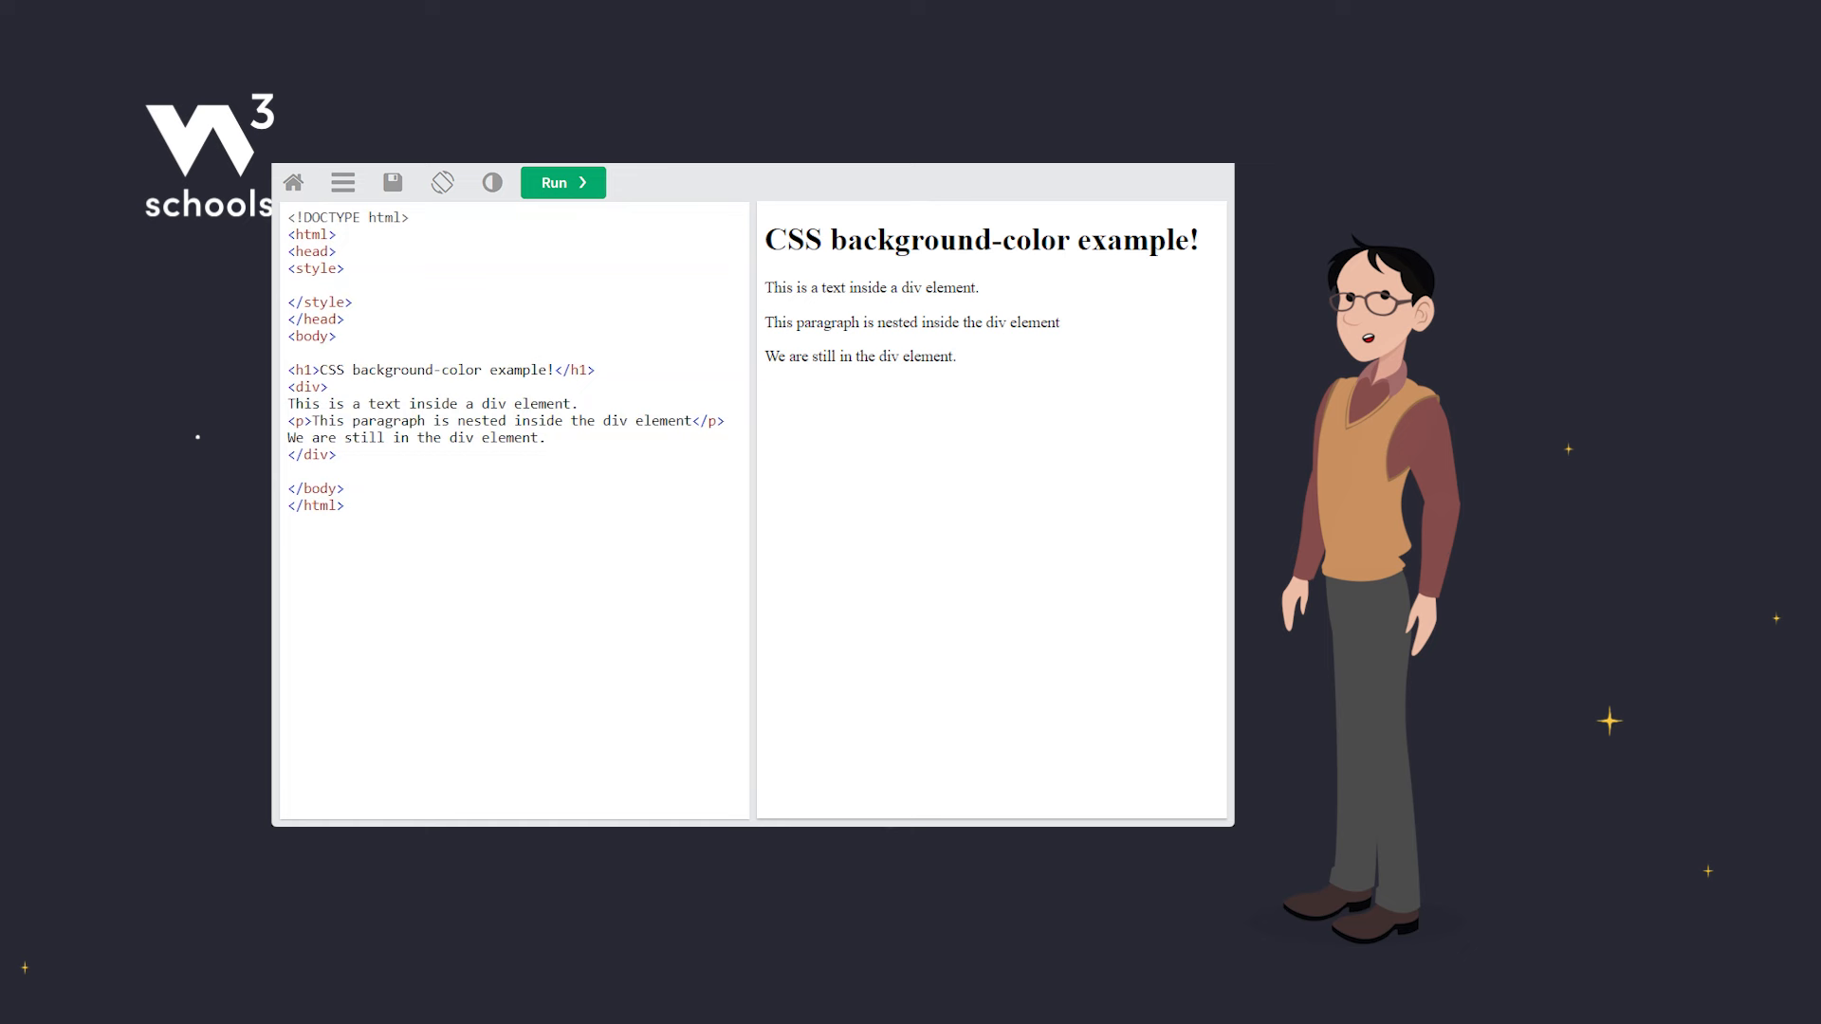
Step: Add a body rule with background-color: lightblue and show it in the preview
{"action": "type", "text": "body {"}
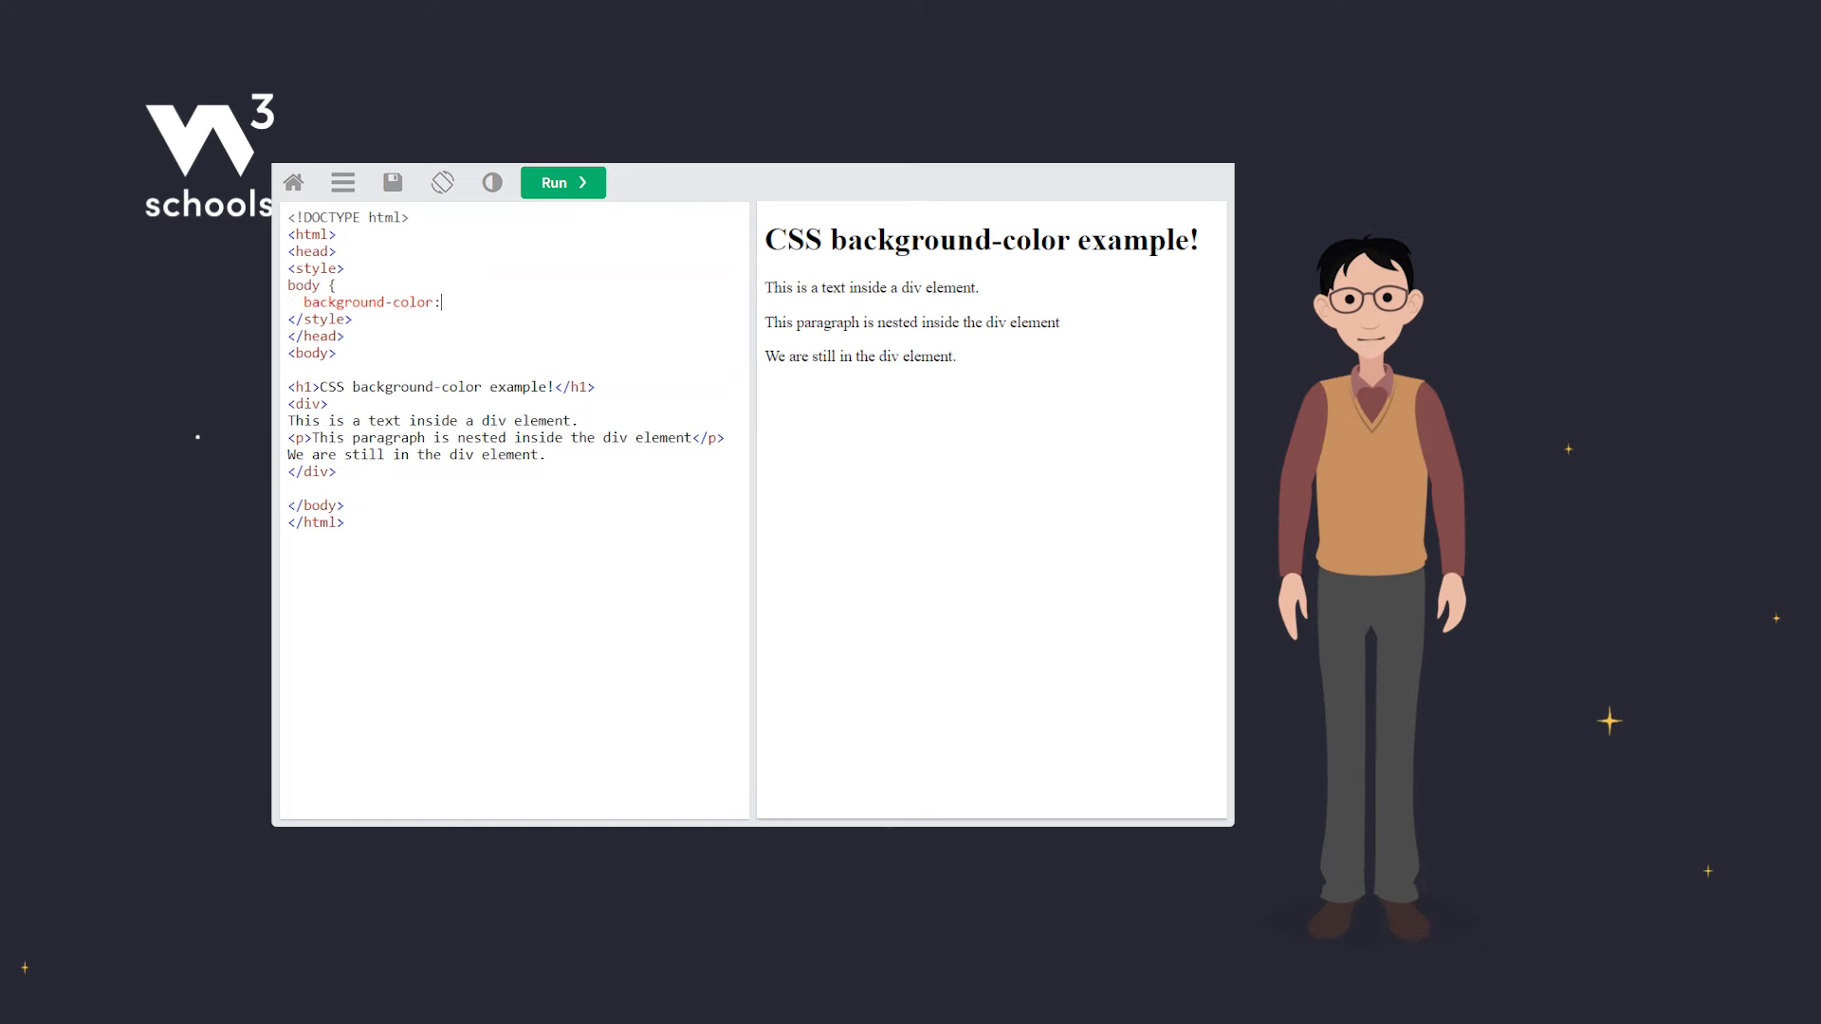
{"action": "type", "text": "lightblue;"}
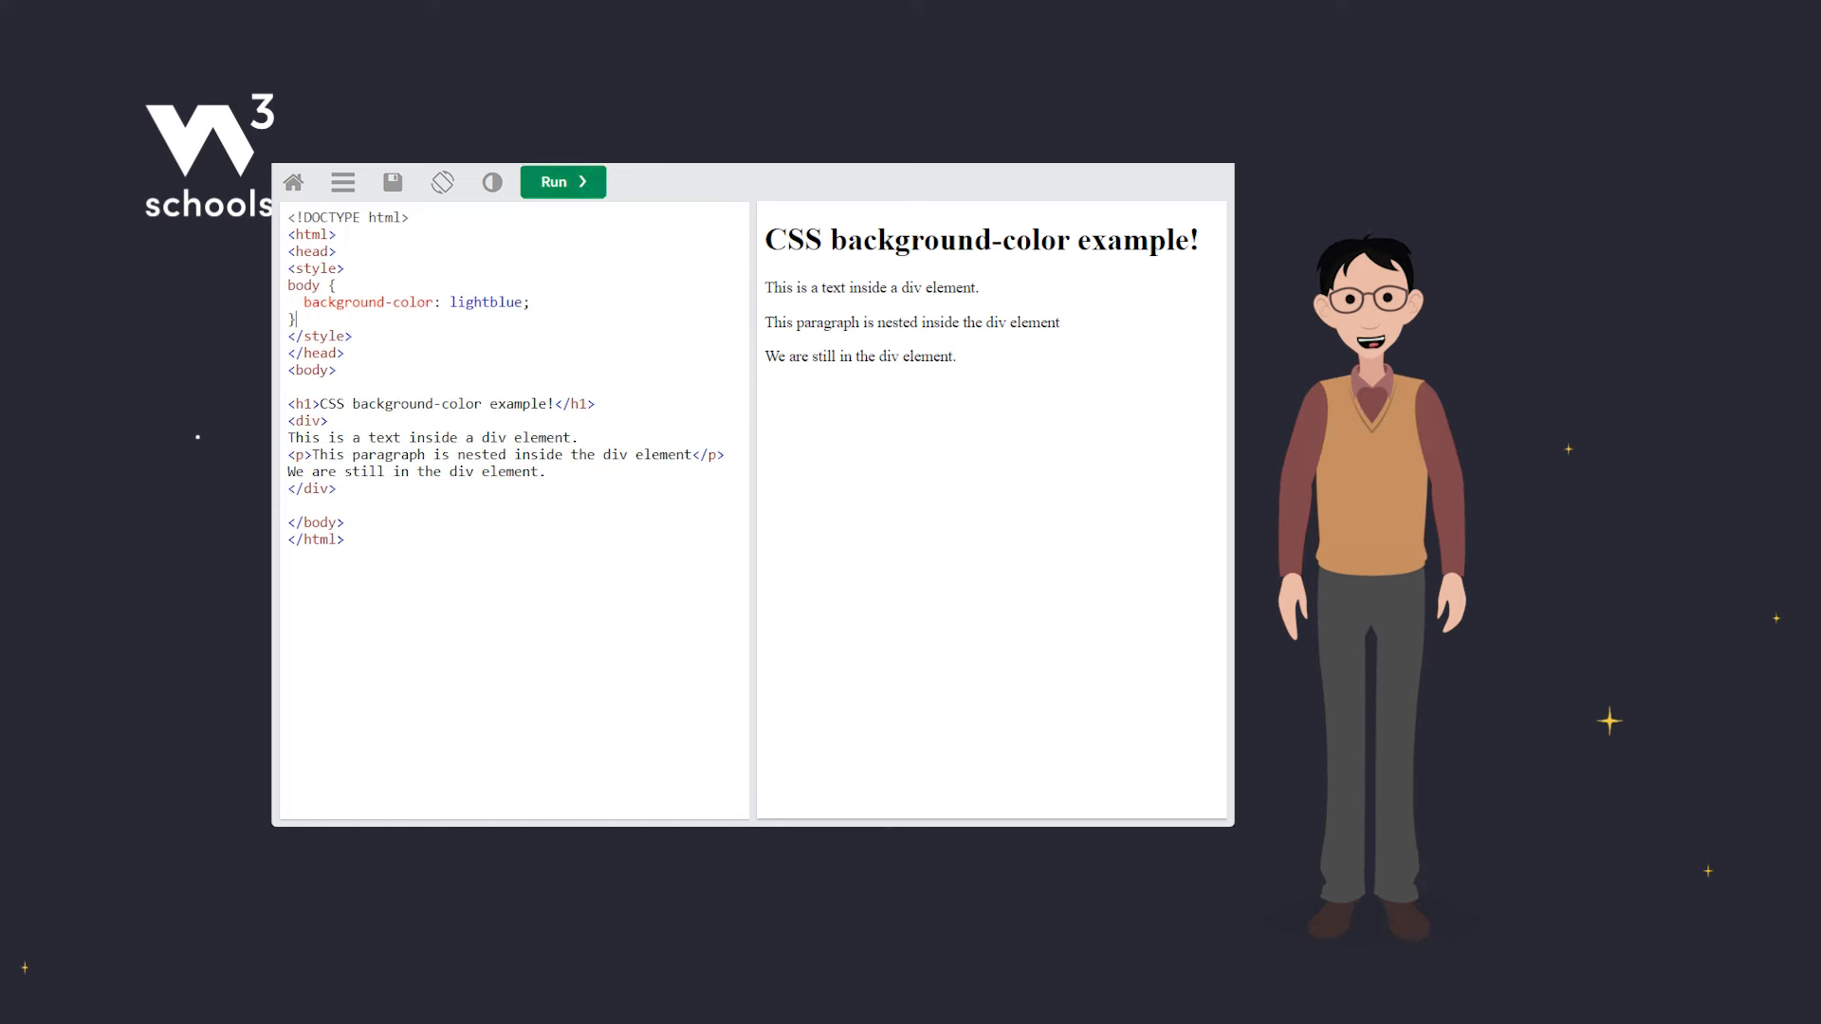
{"action": "left_click", "coordinate": [561, 182]}
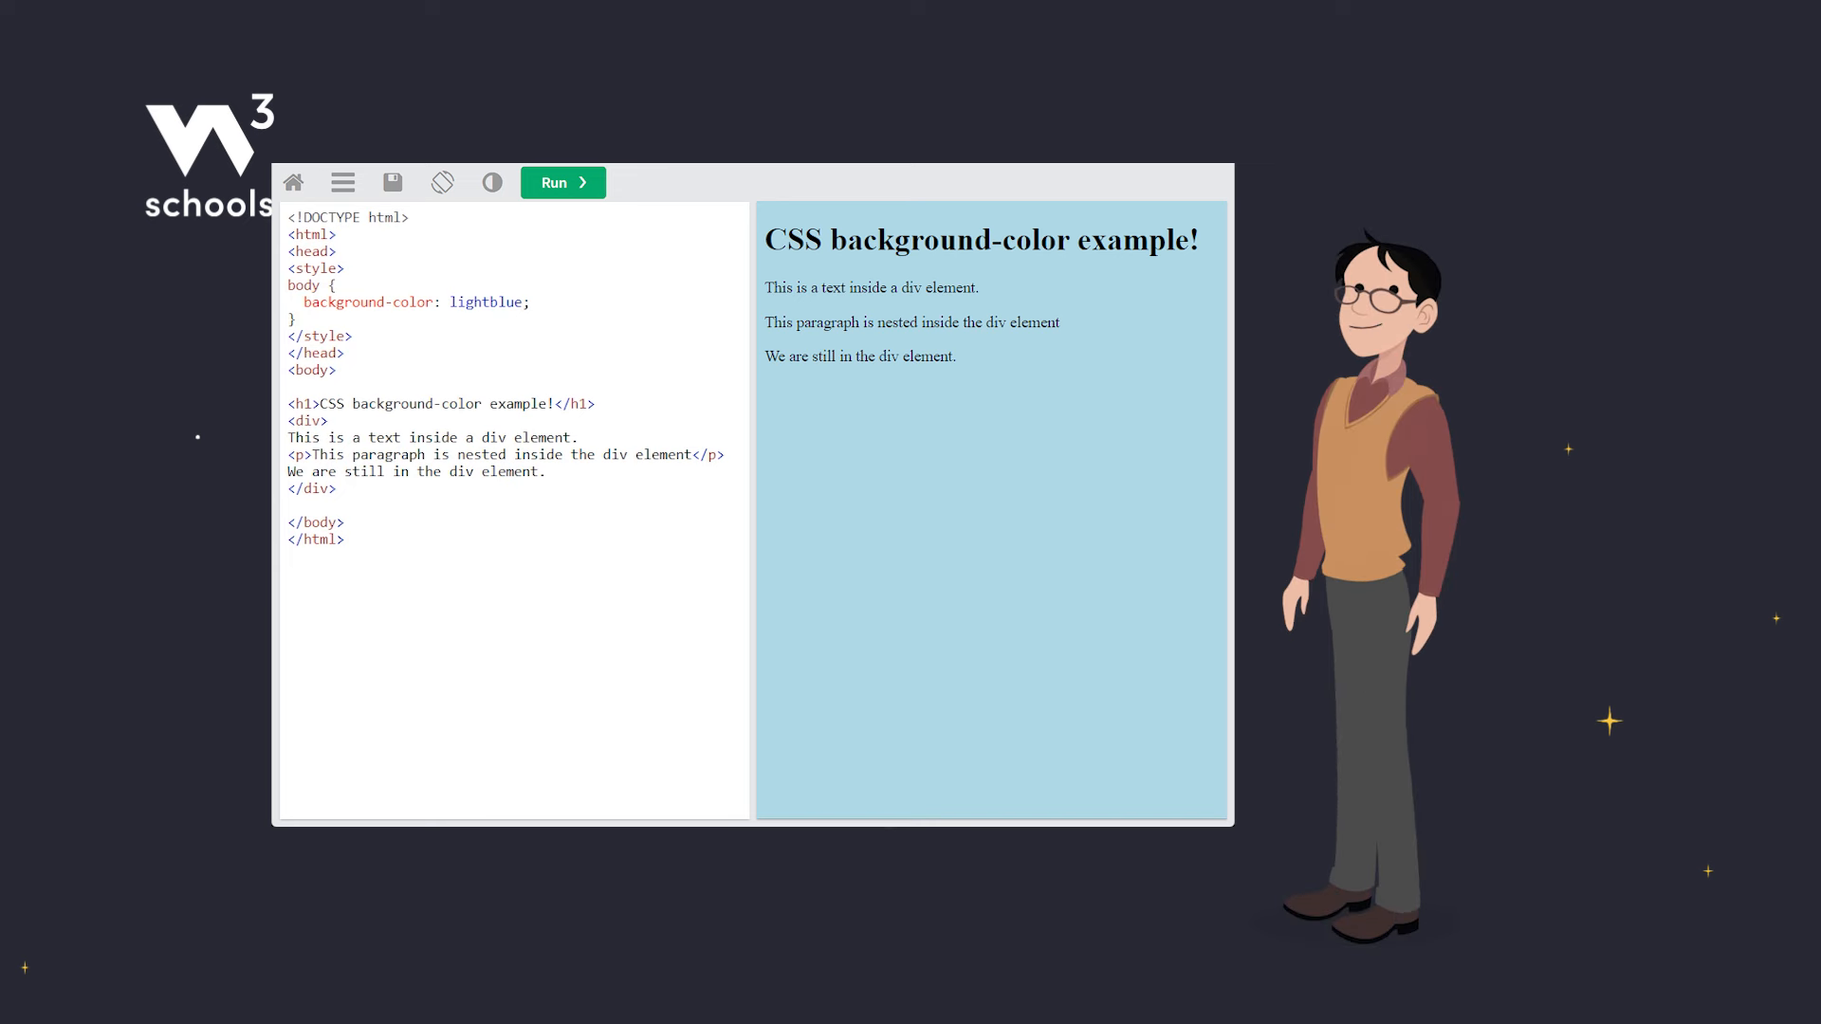
Step: Make the body background red, then rewrite the value as rgb(255, 0, 0)
{"action": "type", "text": "red"}
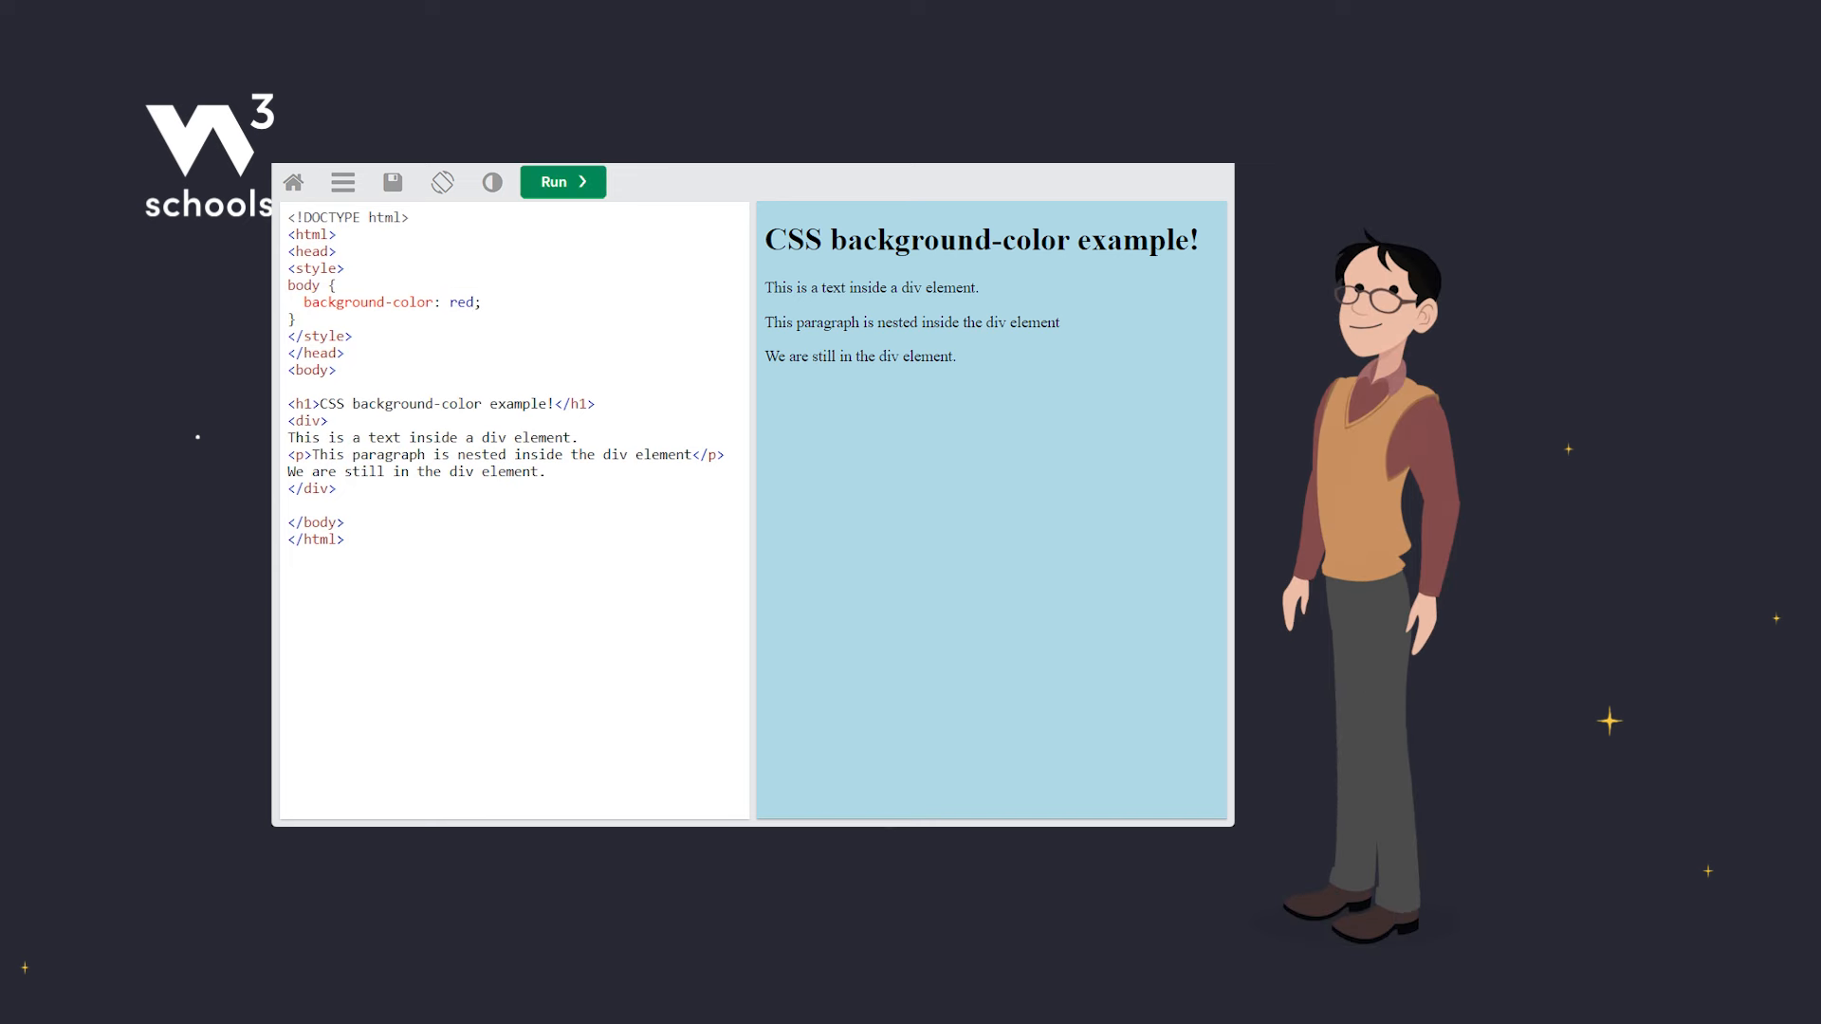
{"action": "left_click", "coordinate": [561, 182]}
{"action": "type", "text": "#FF0000"}
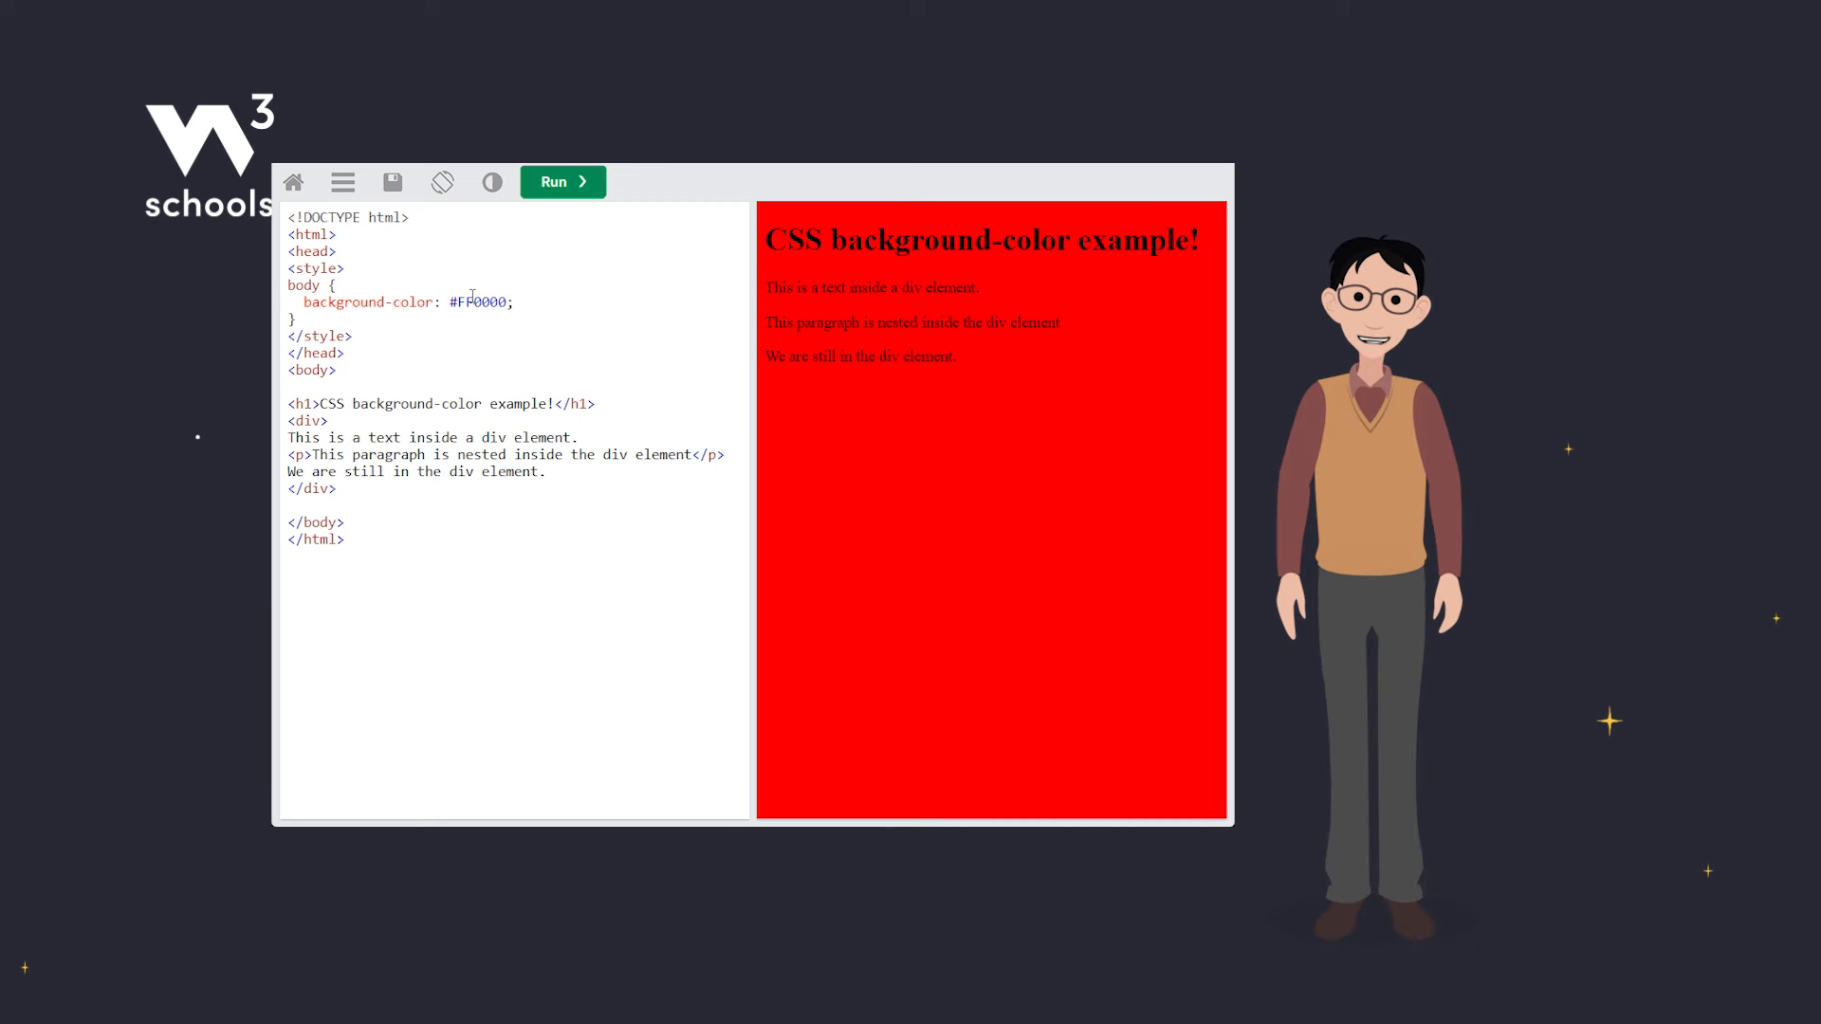
{"action": "double_click", "coordinate": [476, 301]}
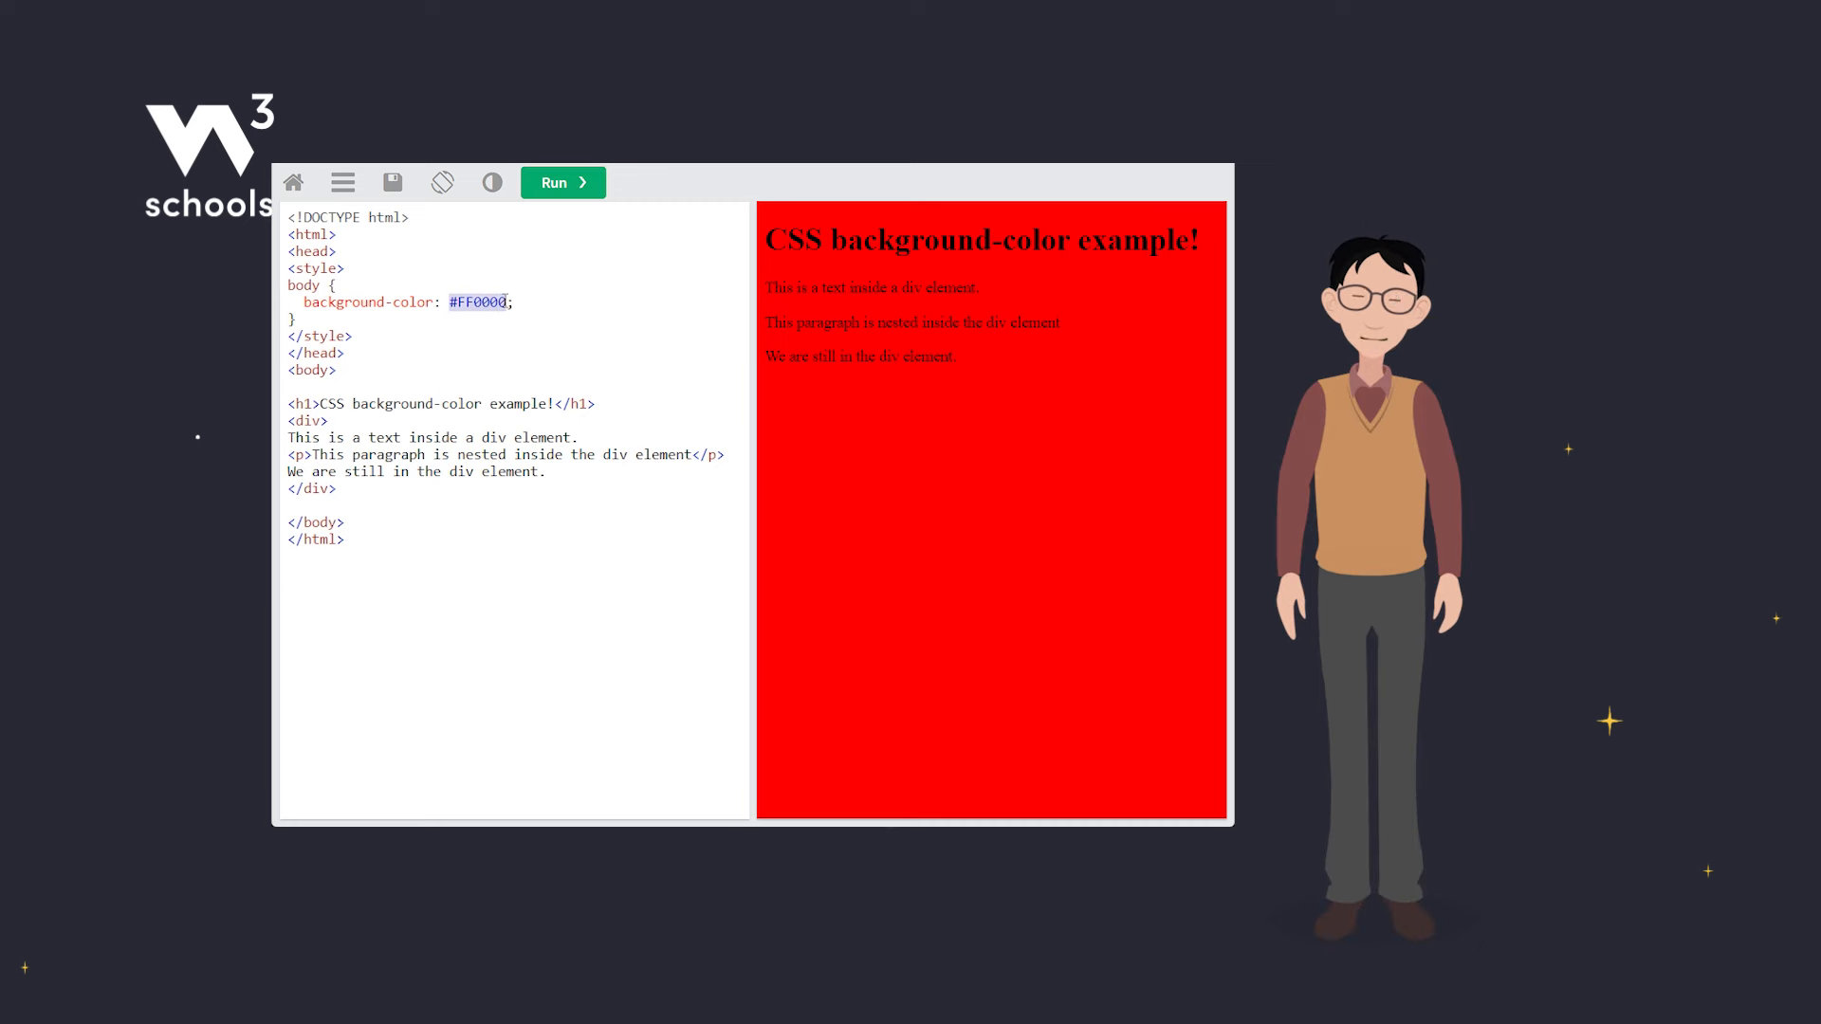
{"action": "type", "text": "rgb(255, 0, 0)"}
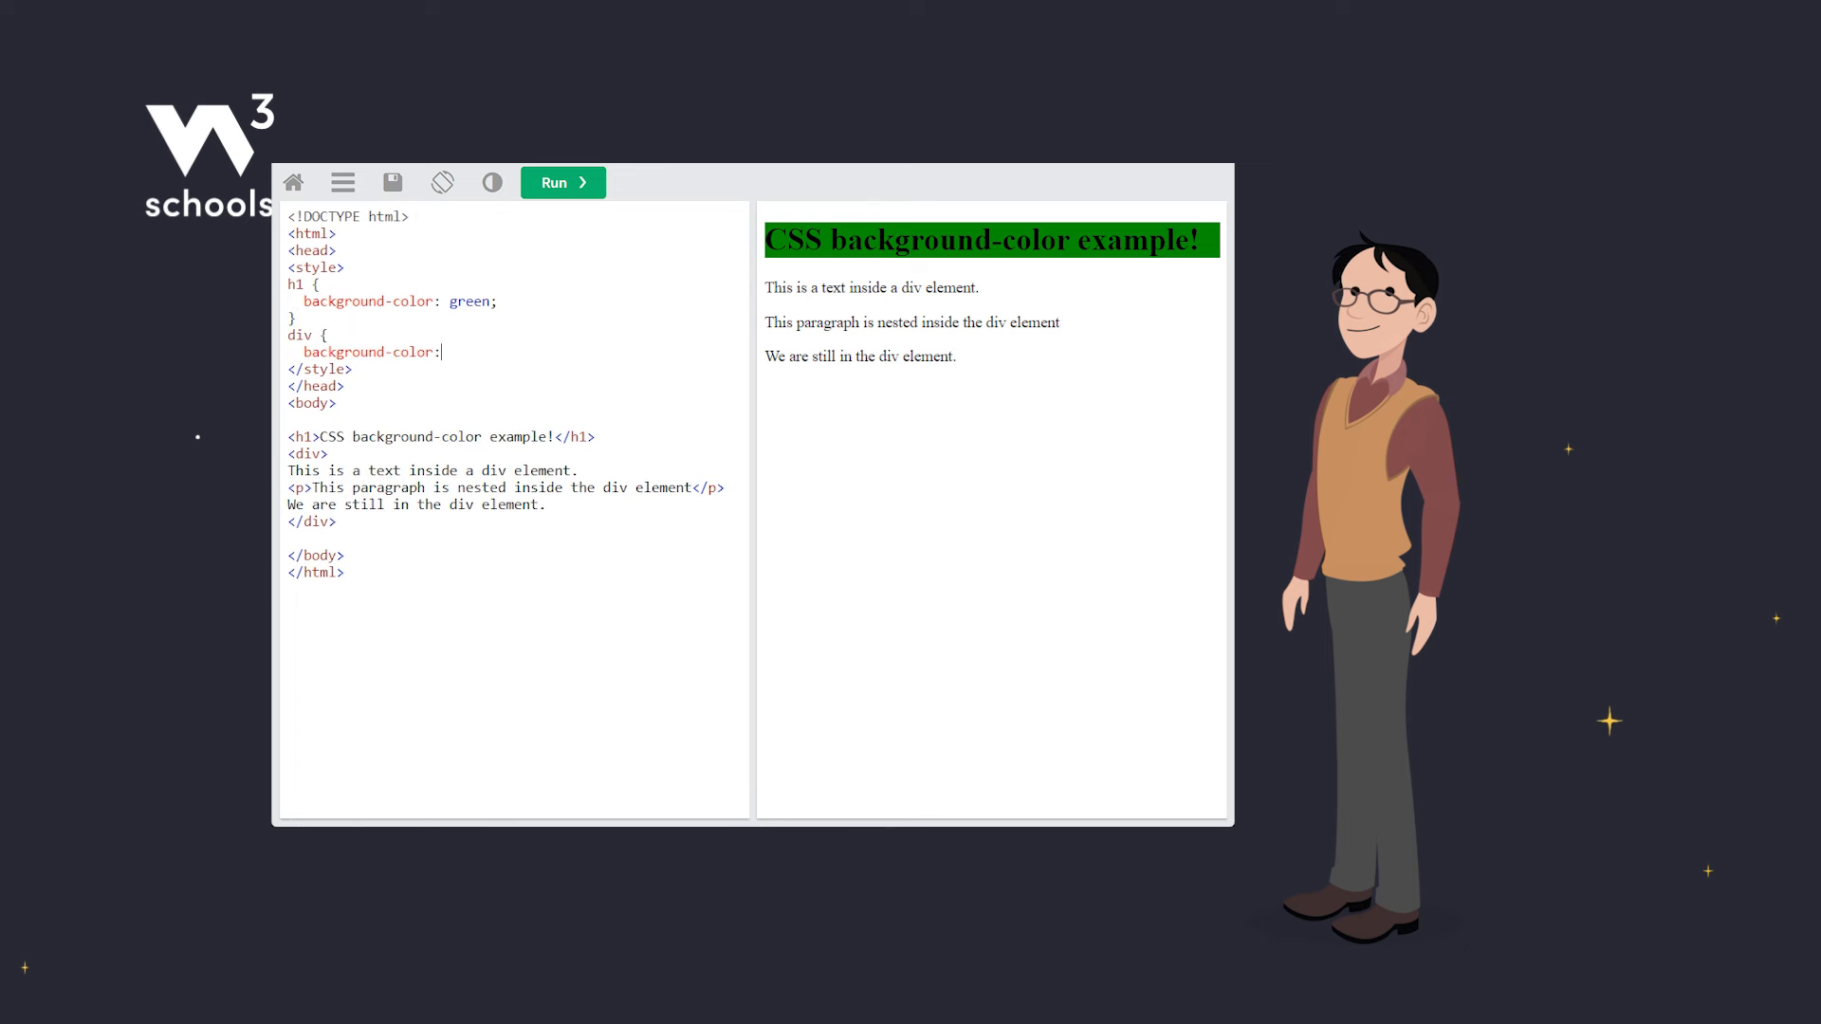
Step: Write the div rule's background-color as lightblue
{"action": "type", "text": "lightblue;"}
{"action": "type", "text": "background-color: yellow;"}
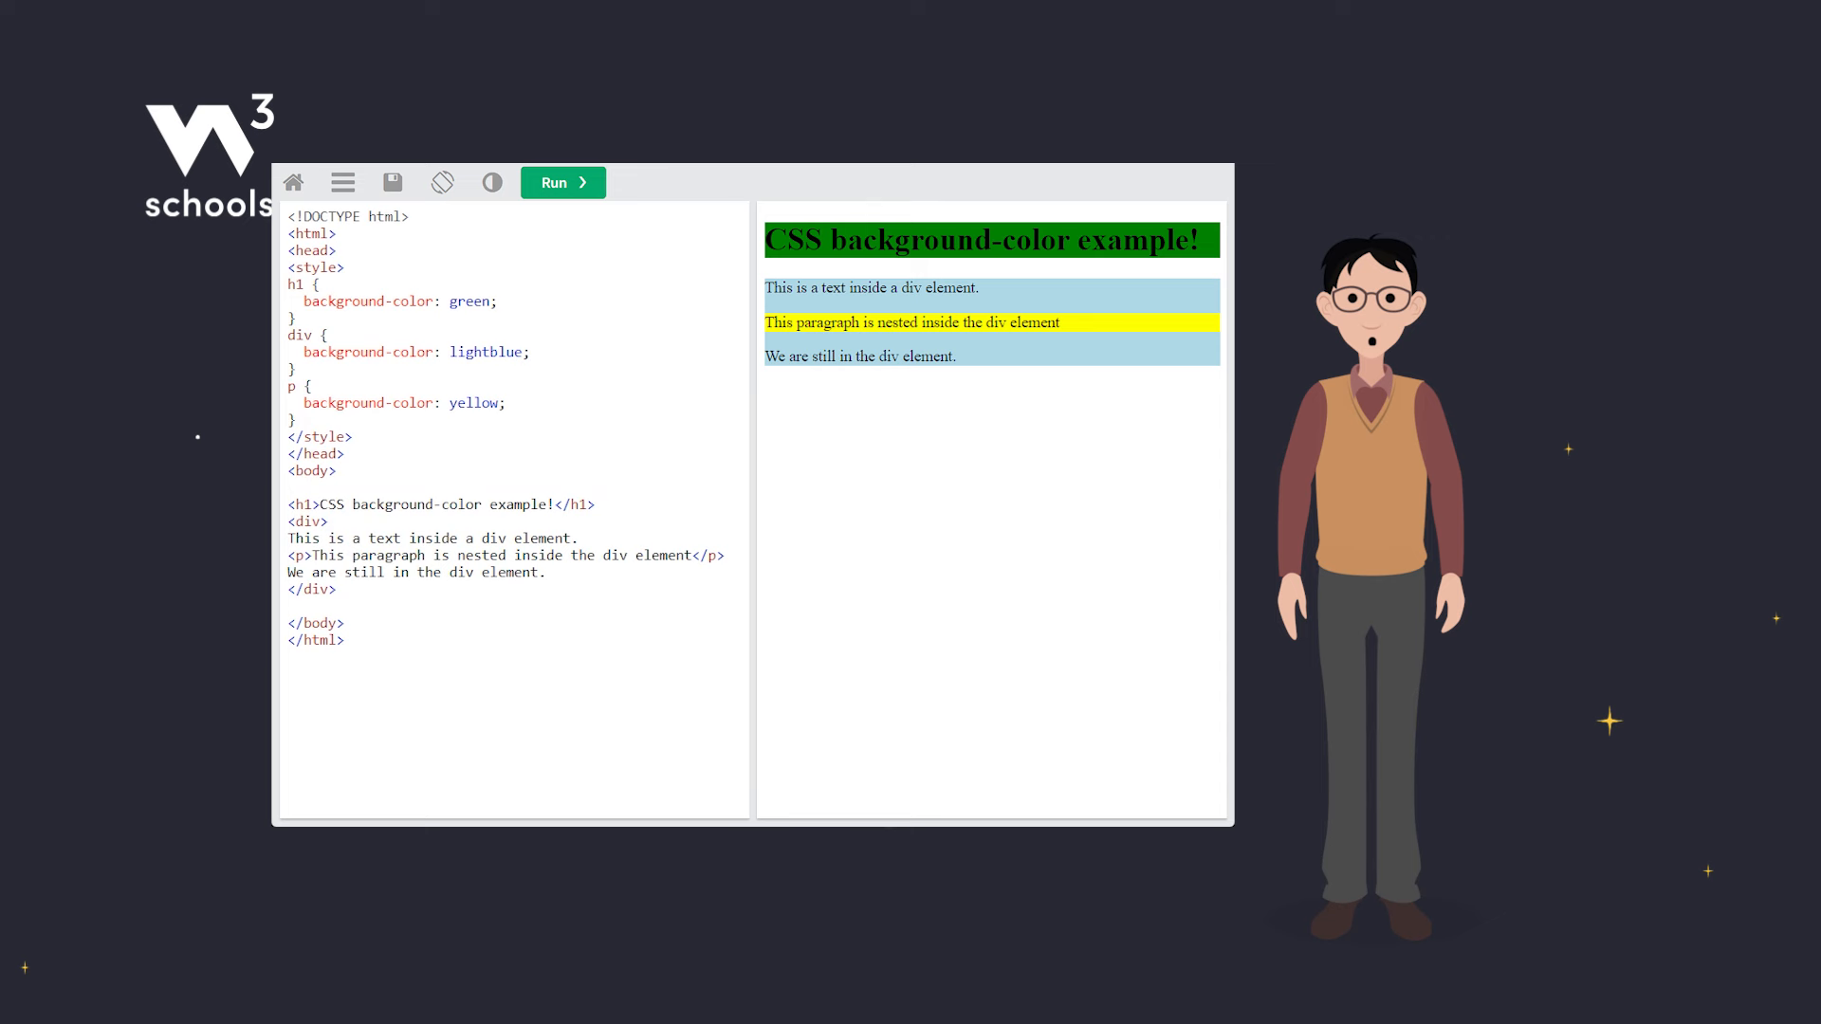
Step: Change the div to green with opacity: 0.3 and a /* 30% opacity */ comment
{"action": "double_click", "coordinate": [485, 353]}
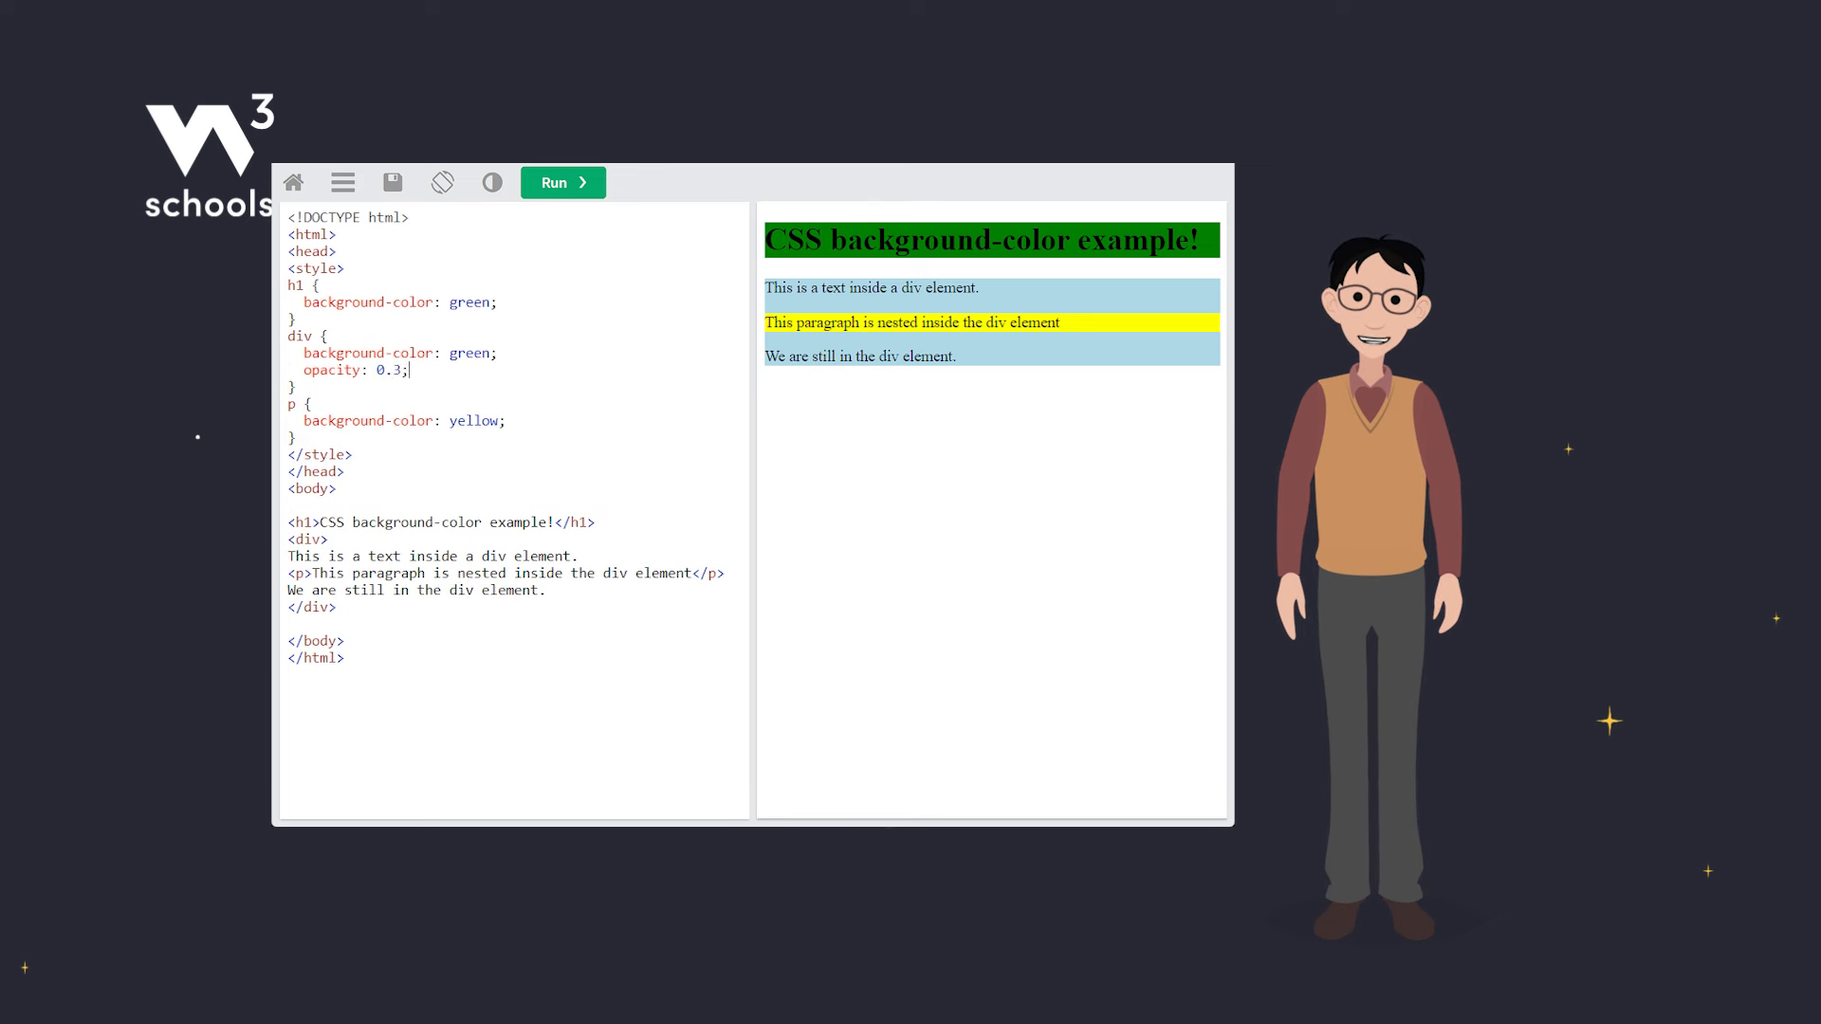
{"action": "type", "text": "/* 30% opacity */"}
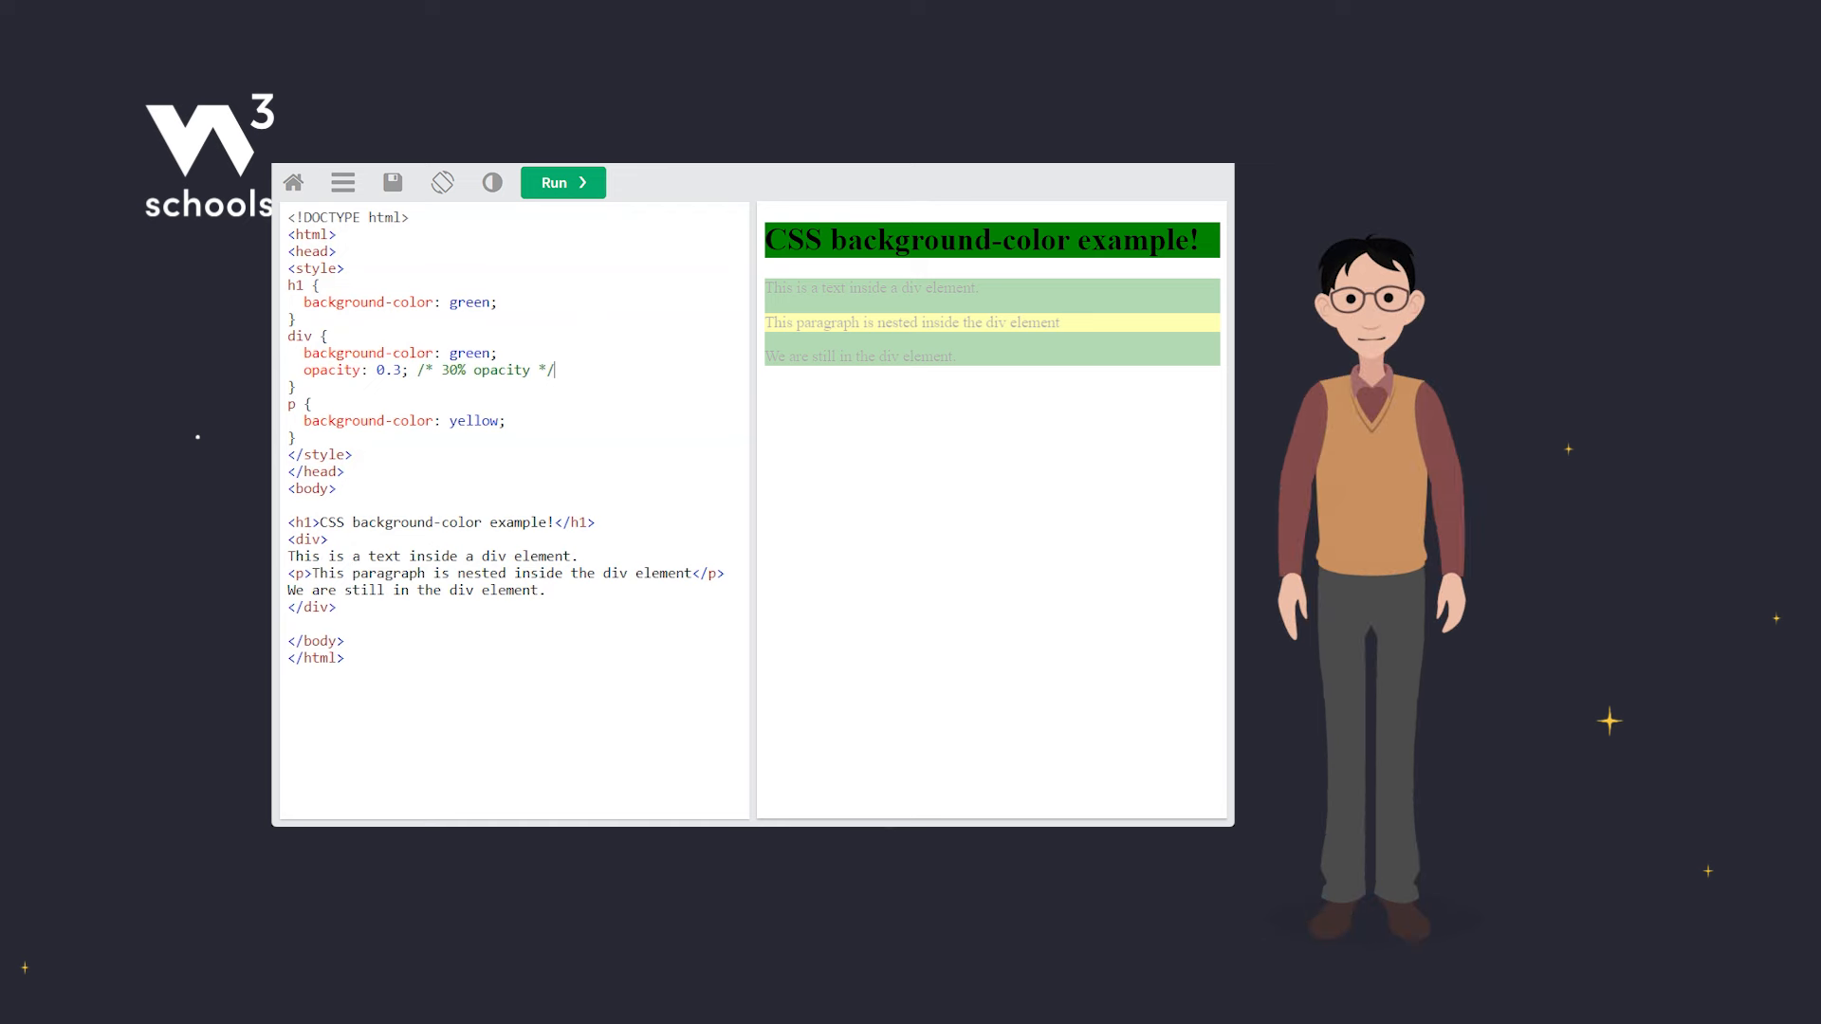
{"action": "double_click", "coordinate": [499, 370]}
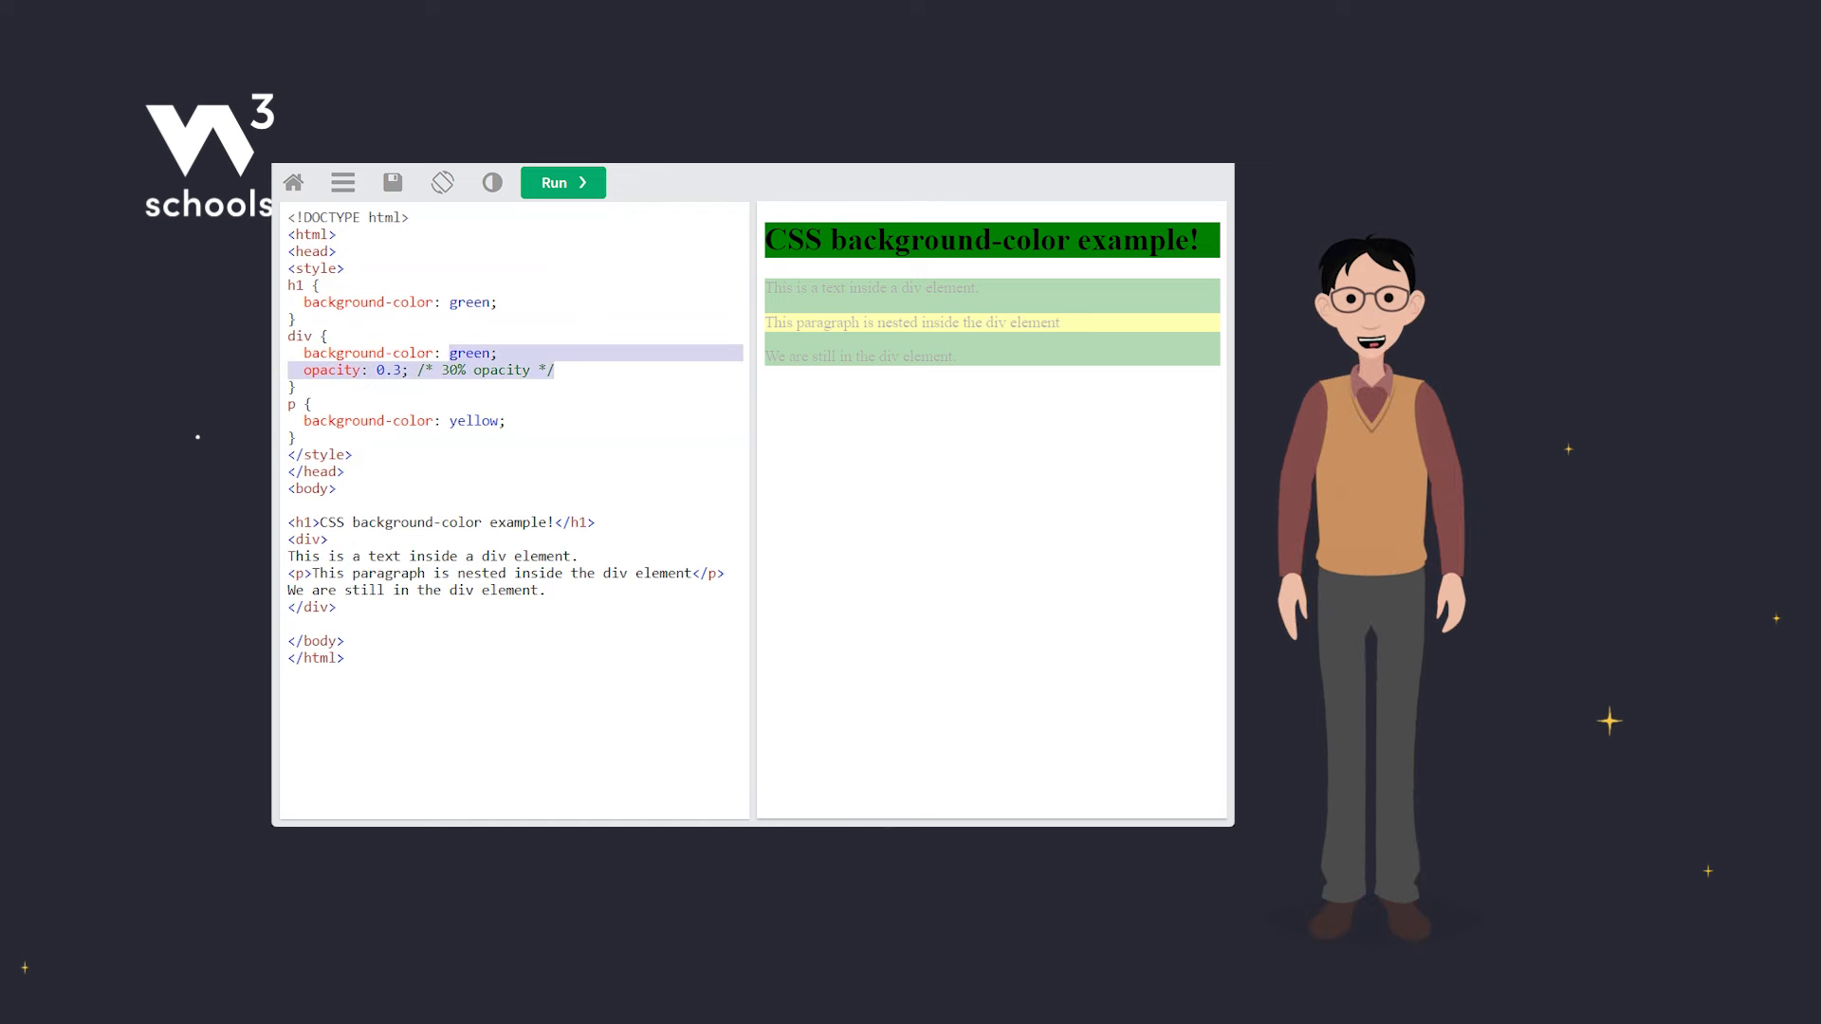
Step: Set the div background-color to rgba(0, 128, 0, 0.3) with a comment and preview it
{"action": "type", "text": "rgb"}
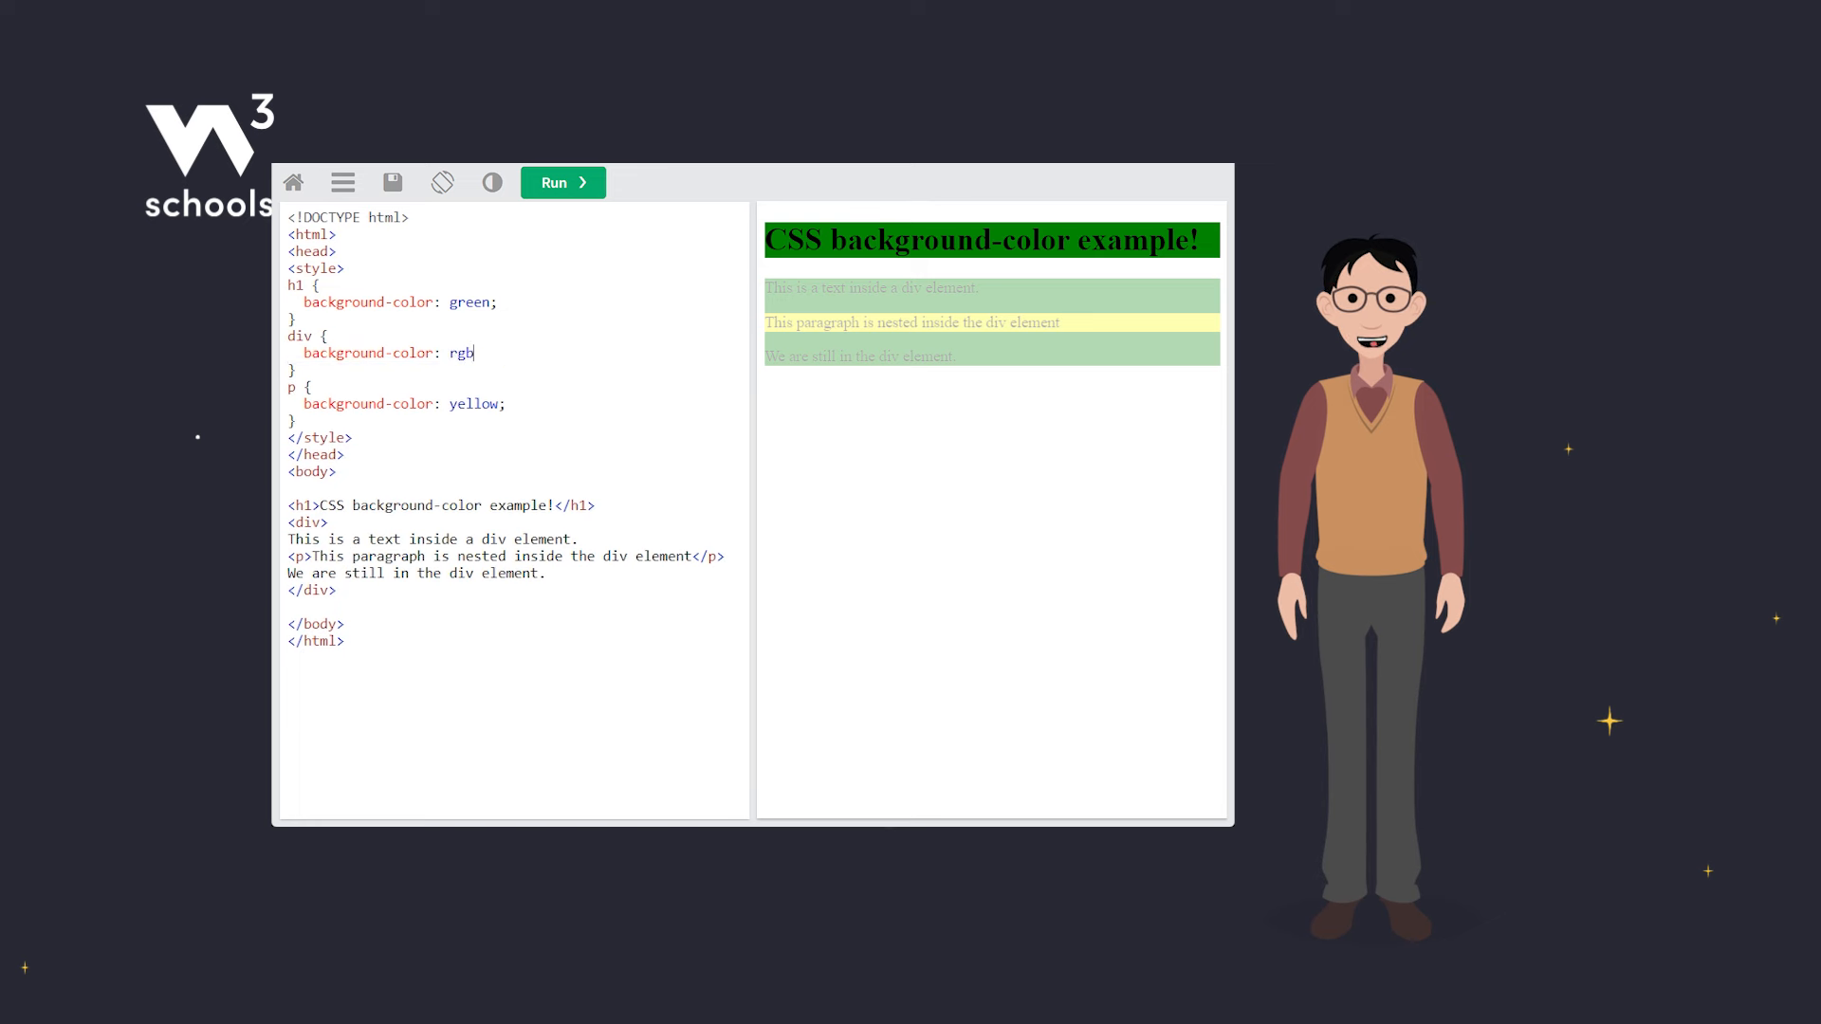
{"action": "type", "text": "a(0, 128, 0, 0.3); /* Green background with 30% opacity */"}
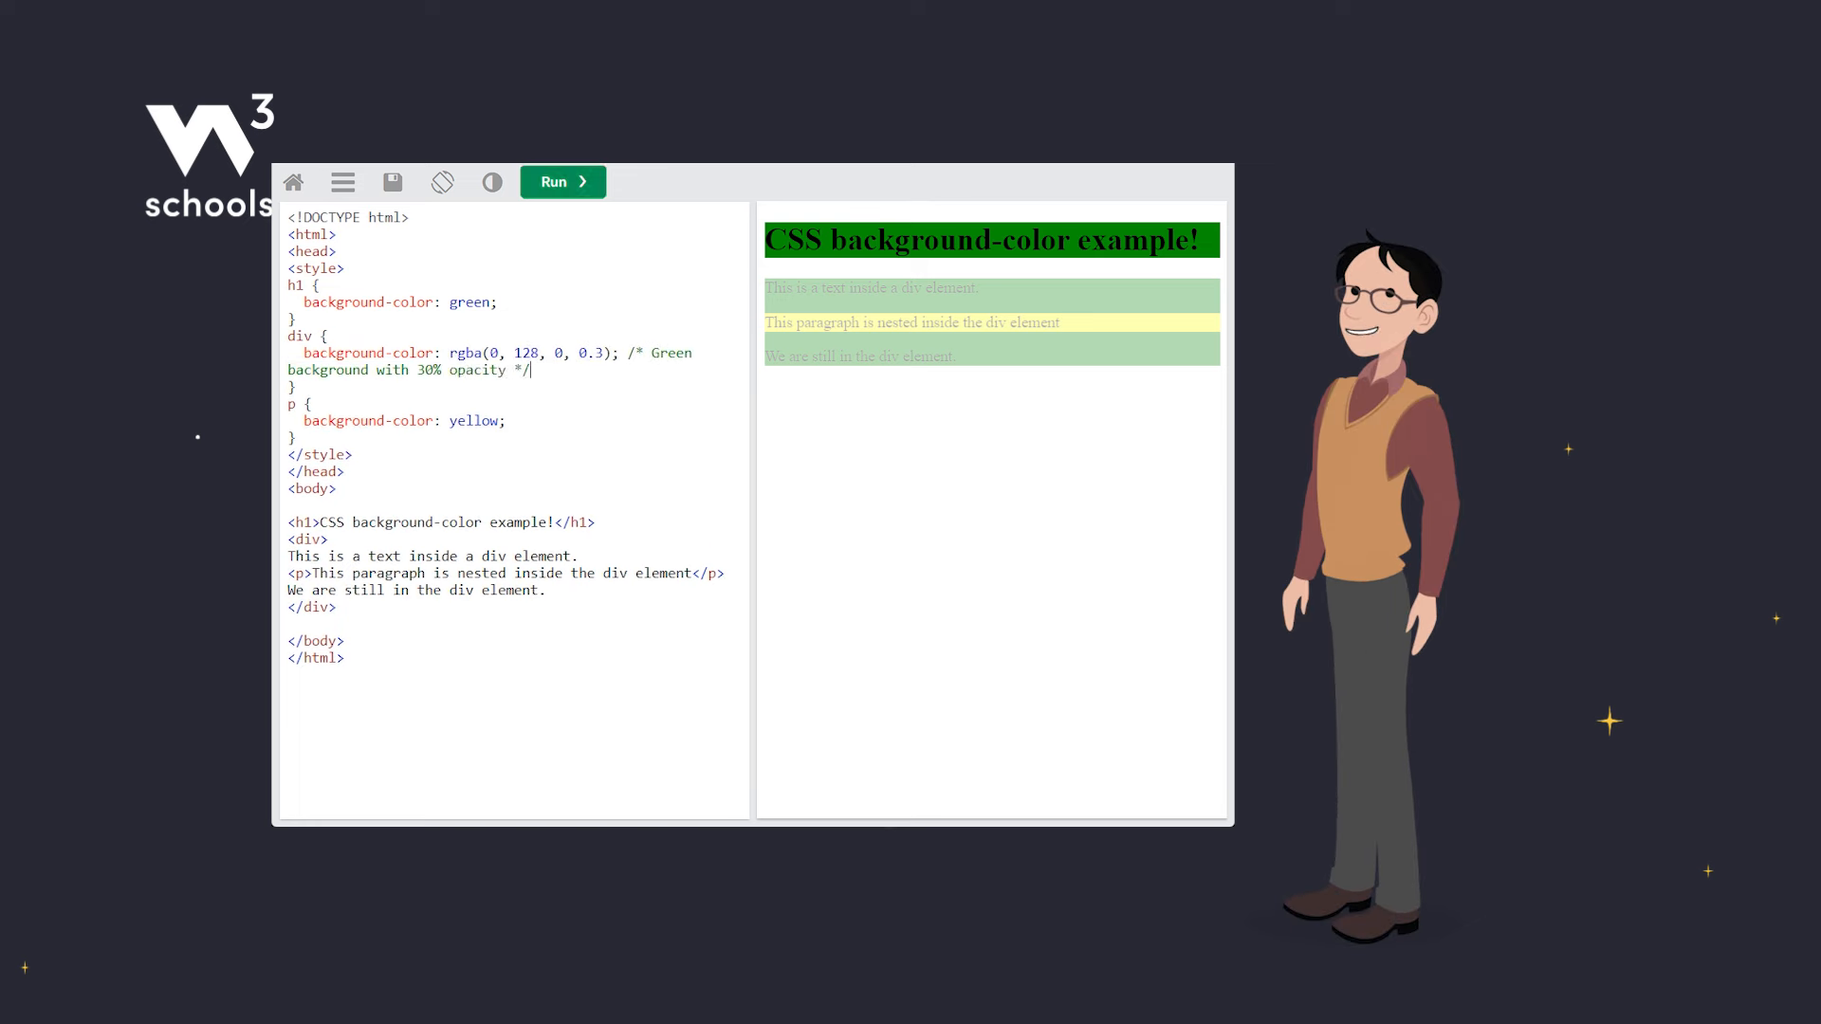
{"action": "left_click", "coordinate": [561, 182]}
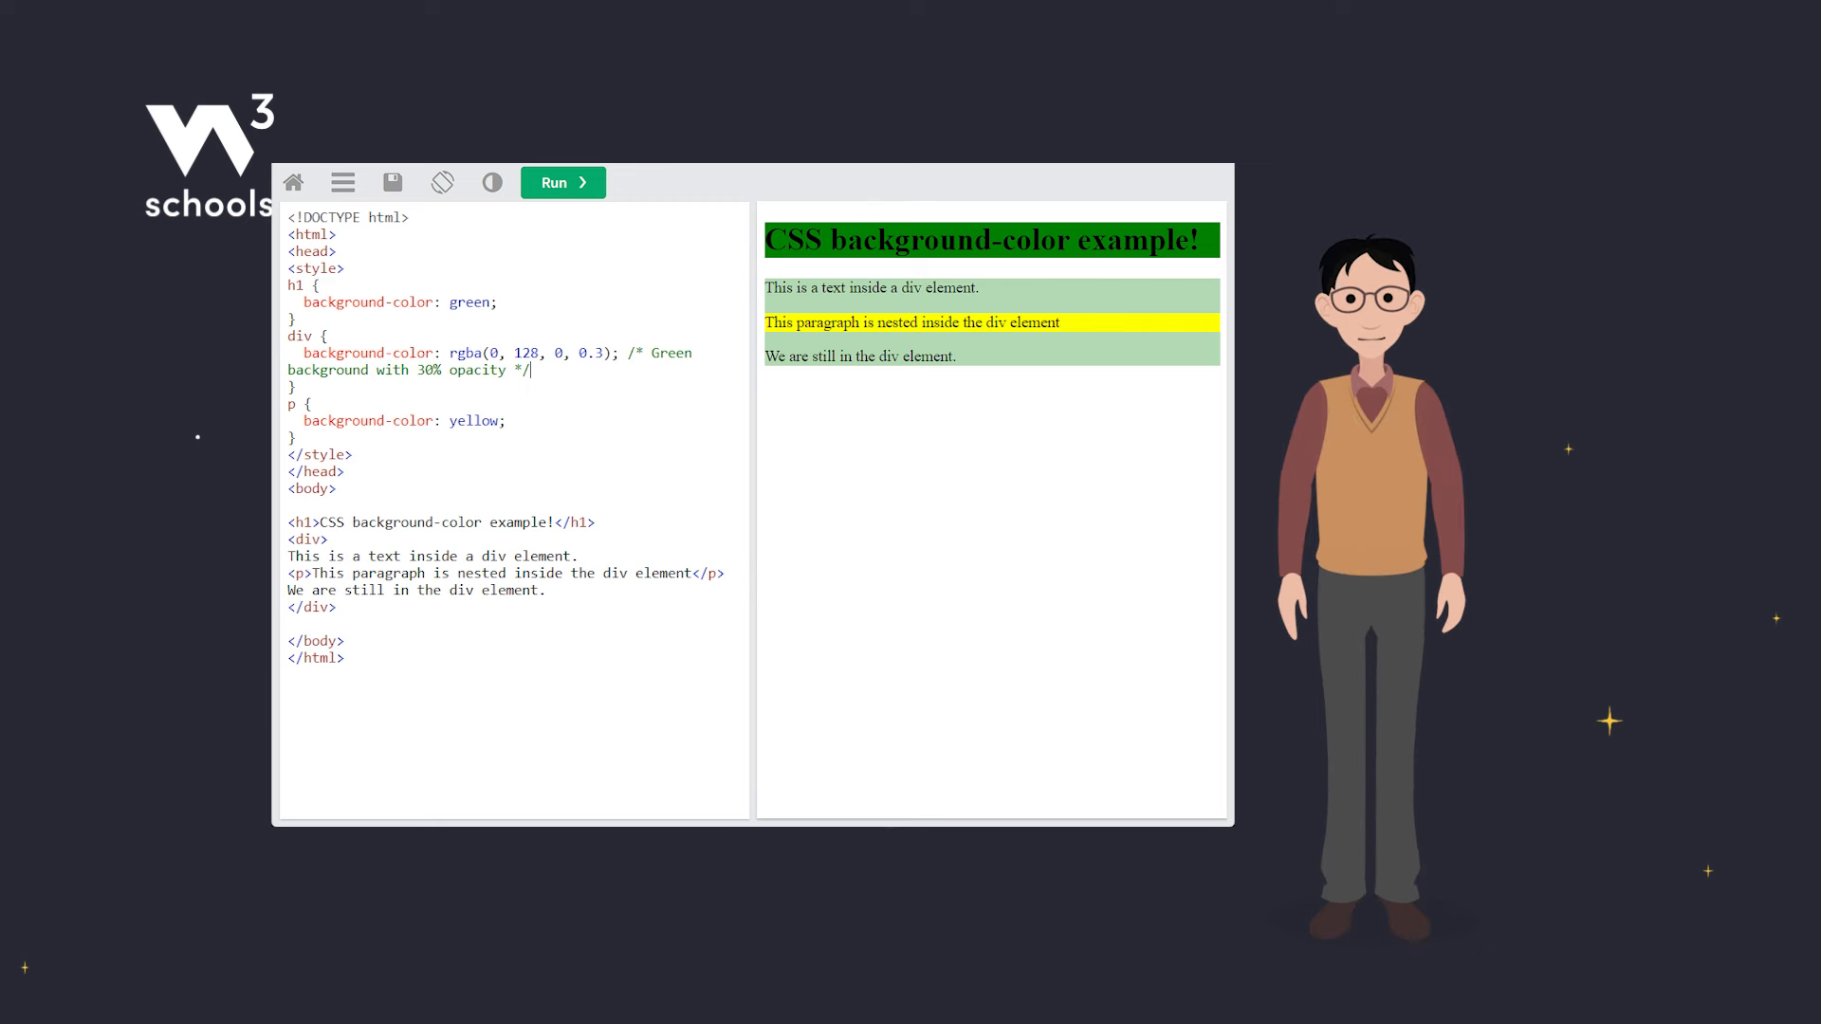